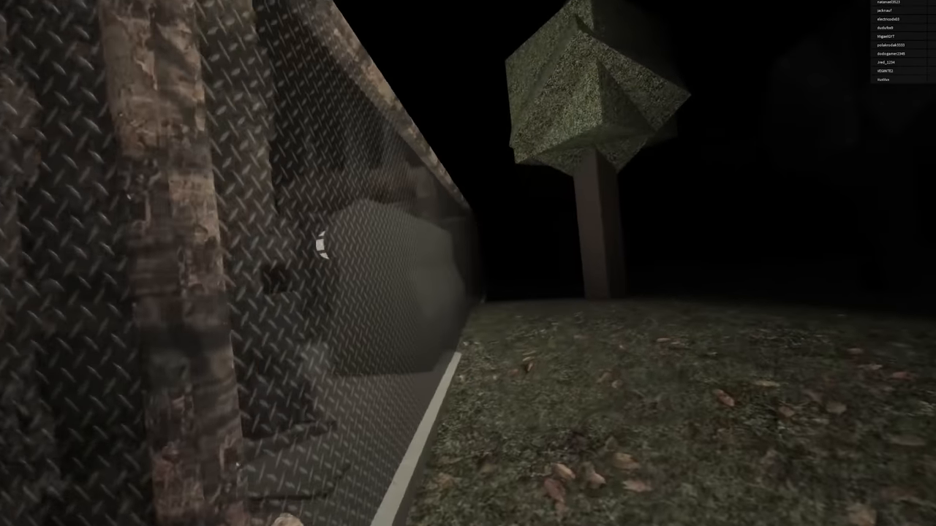
mouse_move(468, 263)
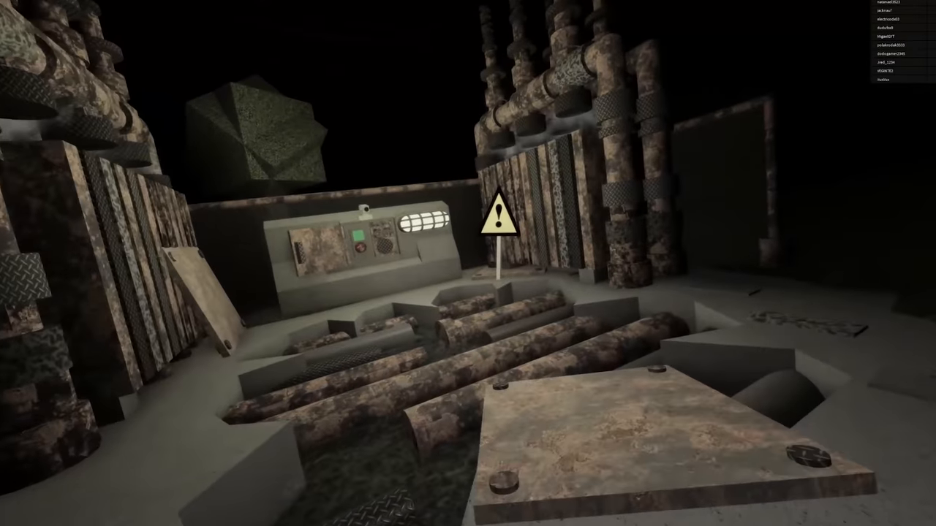
mouse_move(468, 263)
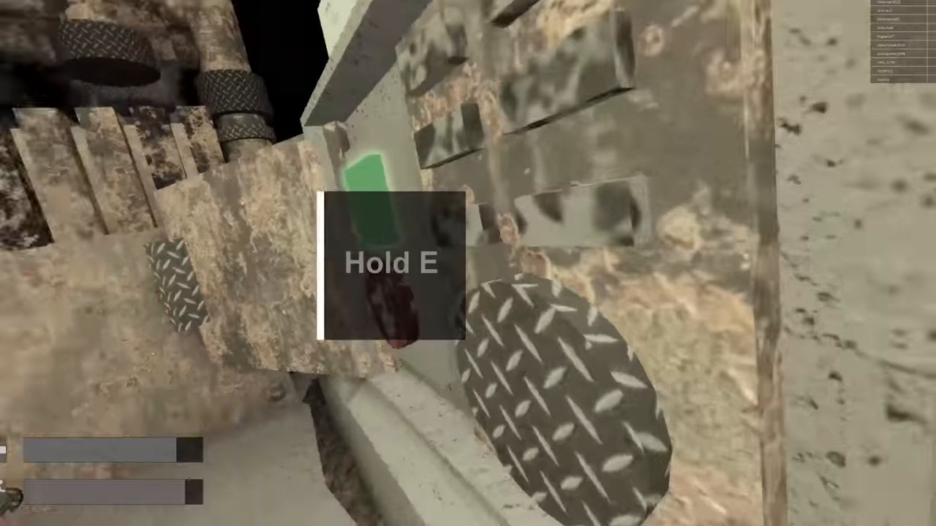
key("e")
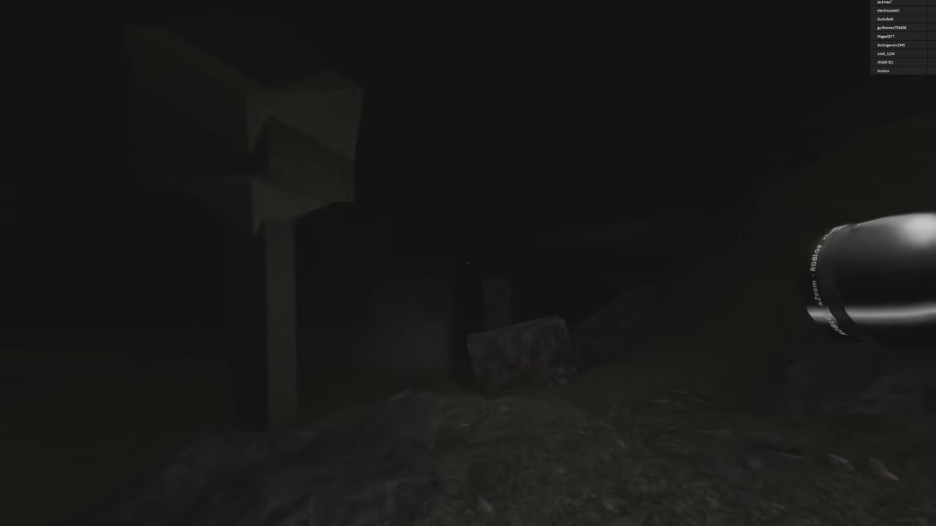
mouse_move(468, 263)
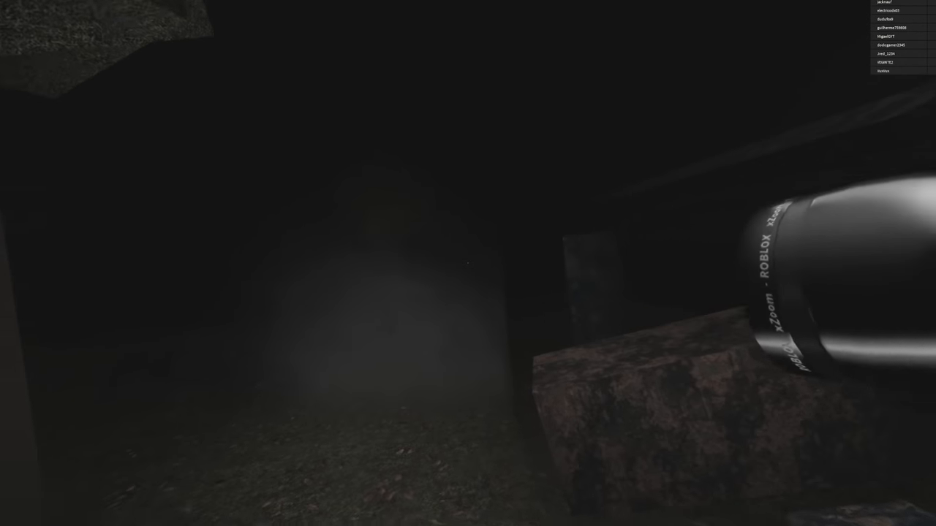
mouse_move(468, 263)
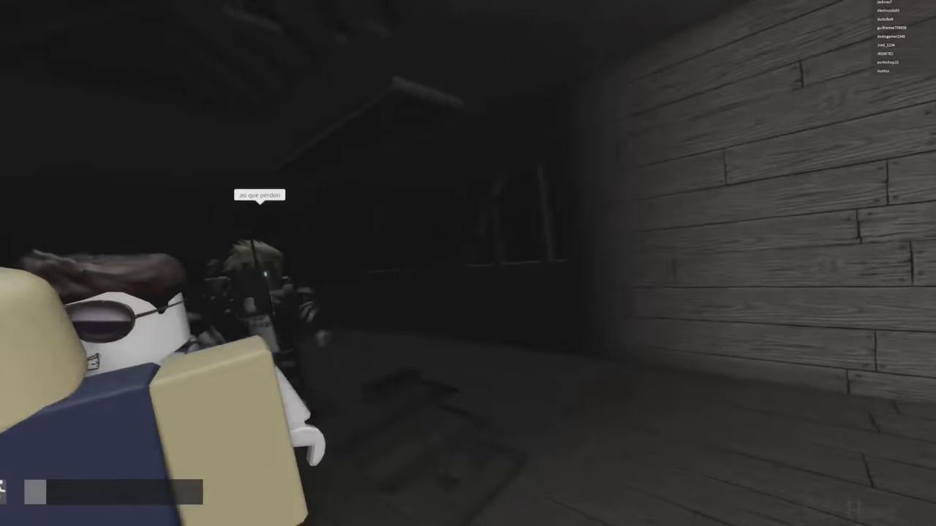
mouse_move(468, 264)
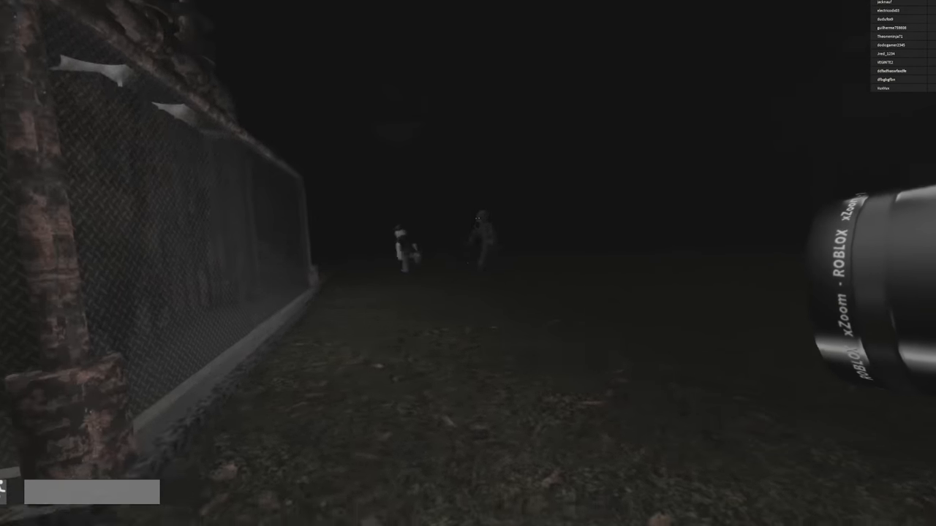
mouse_move(468, 263)
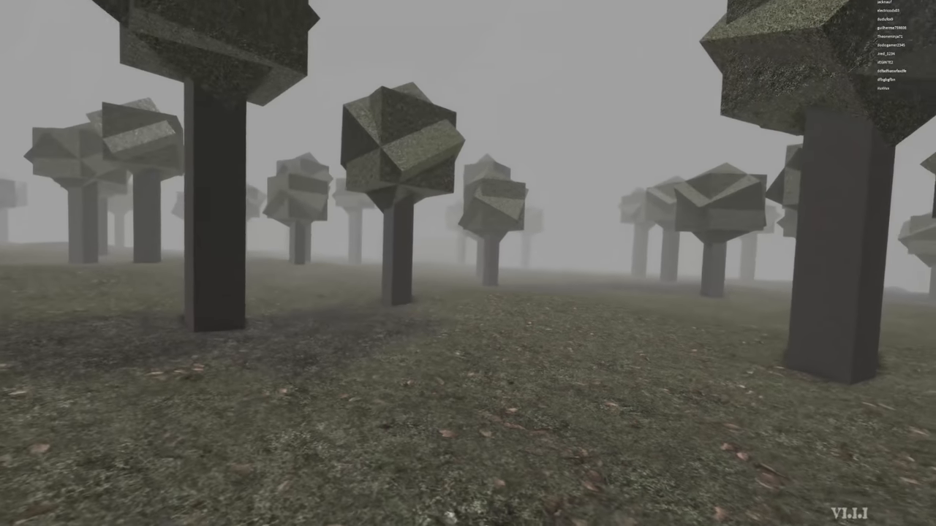
mouse_move(468, 264)
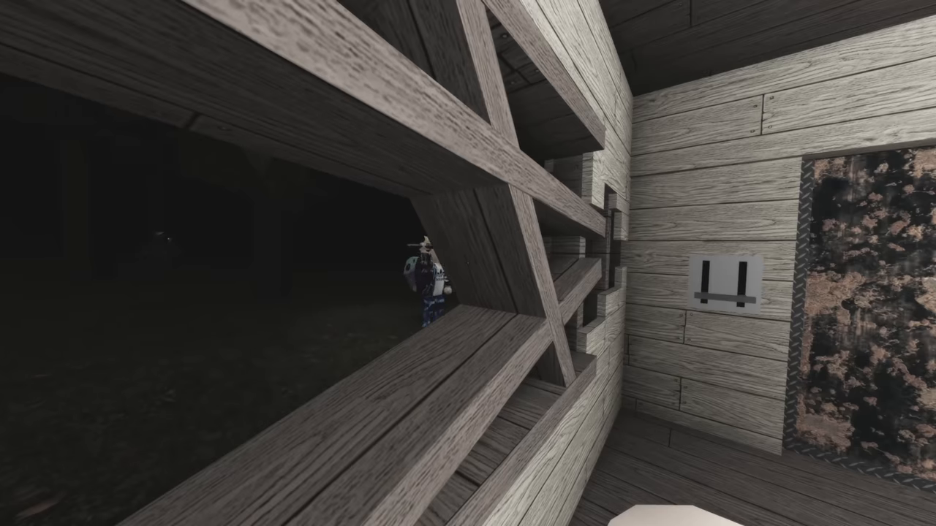
mouse_move(468, 264)
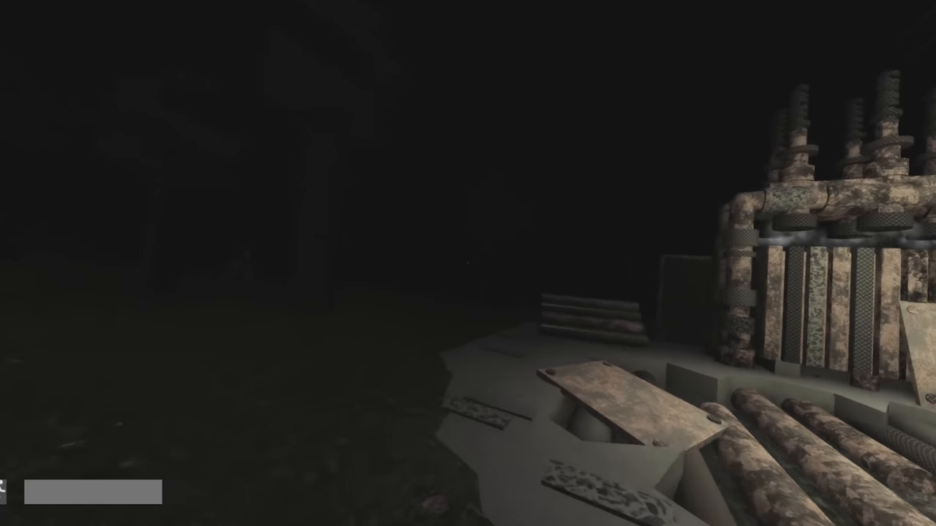
mouse_move(468, 263)
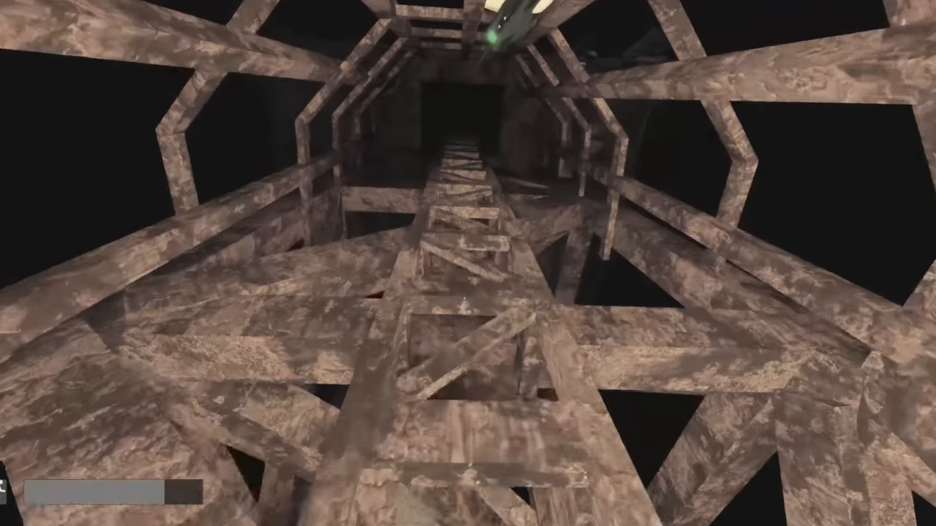
mouse_move(468, 263)
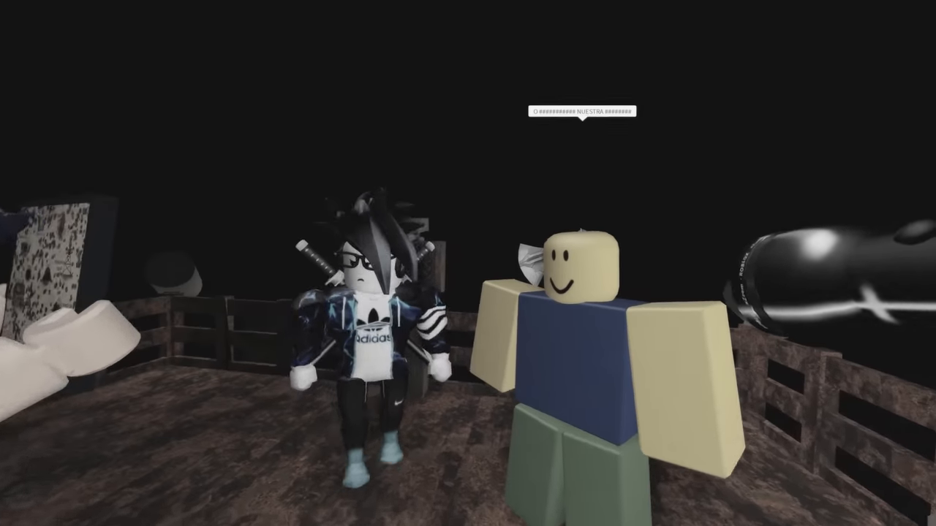
mouse_move(468, 263)
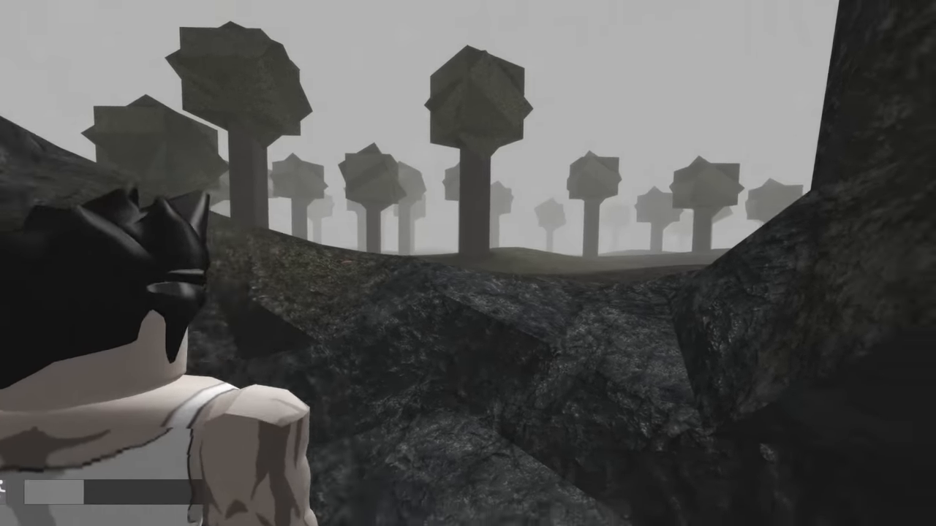
mouse_move(468, 263)
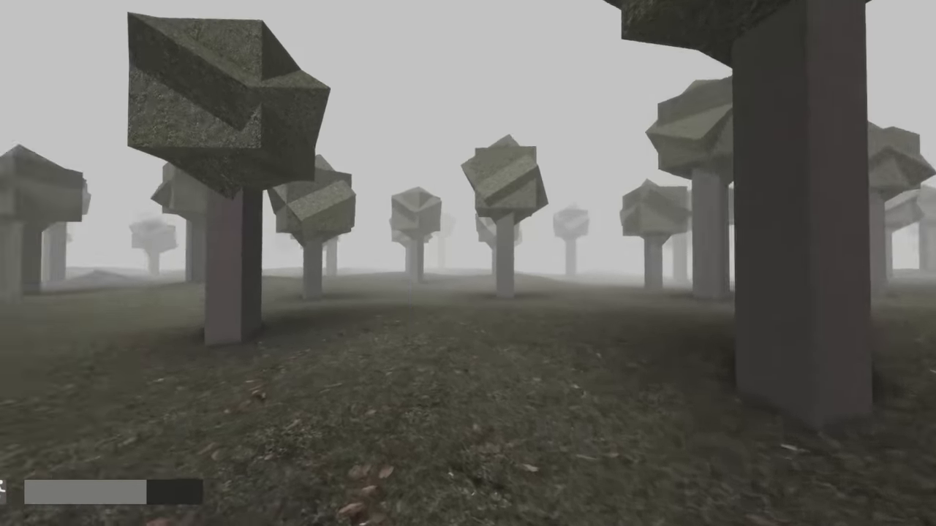
mouse_move(468, 263)
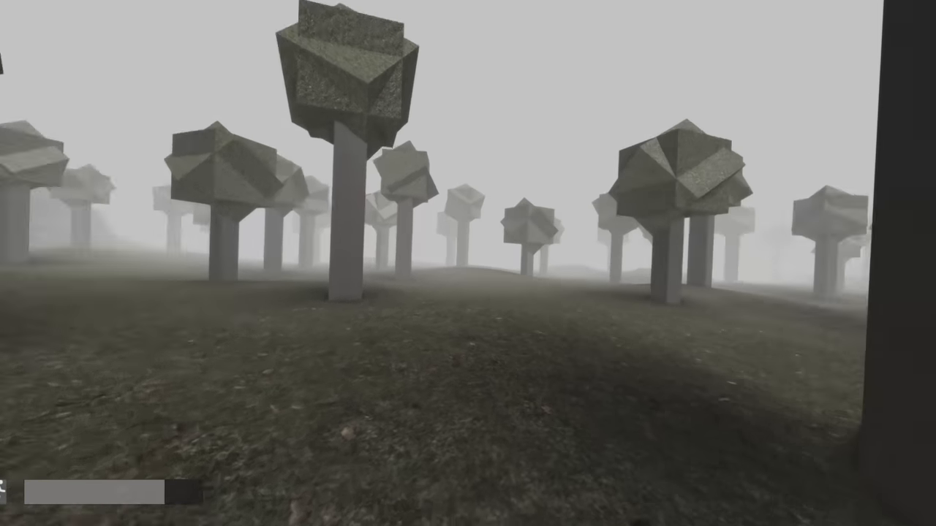